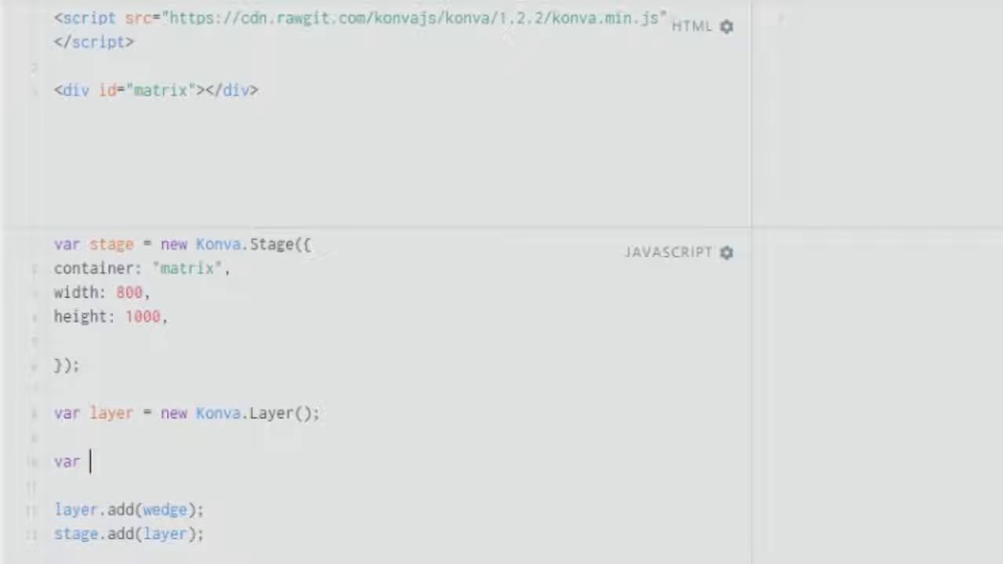
# Begin the pie variable as a new Konva.Wedge({ config object
pyautogui.write('pizza -')
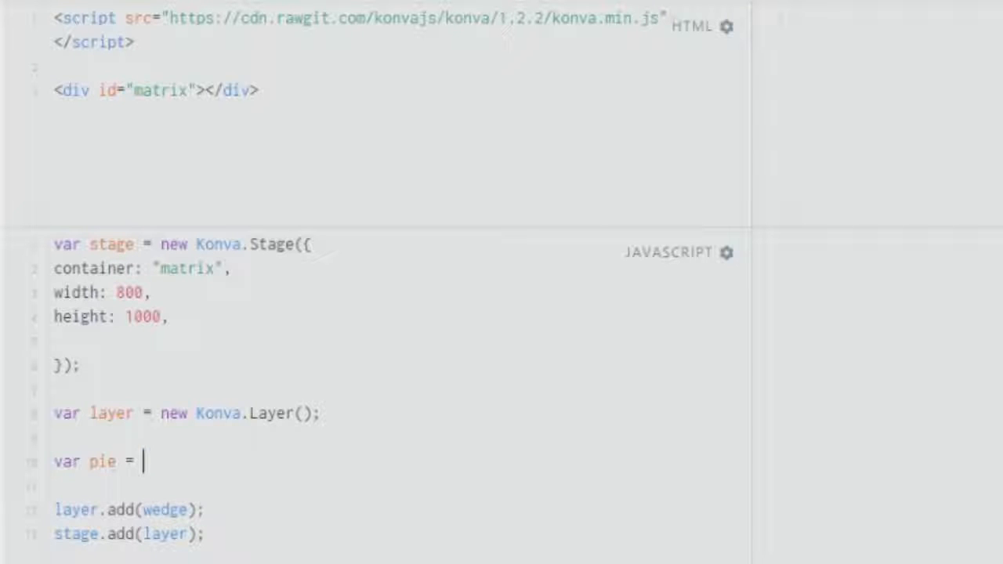
pyautogui.write('new')
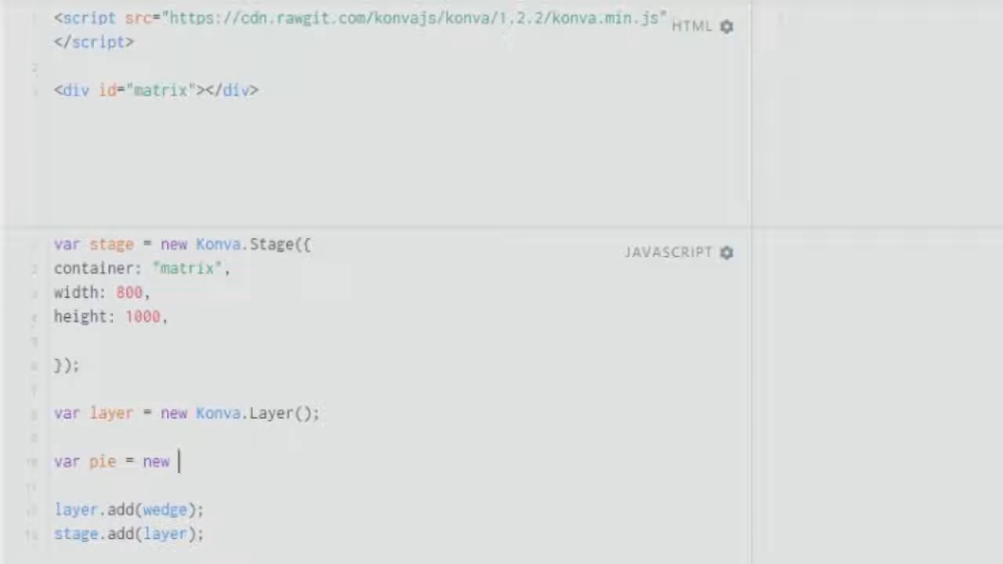
pyautogui.write('Konva.')
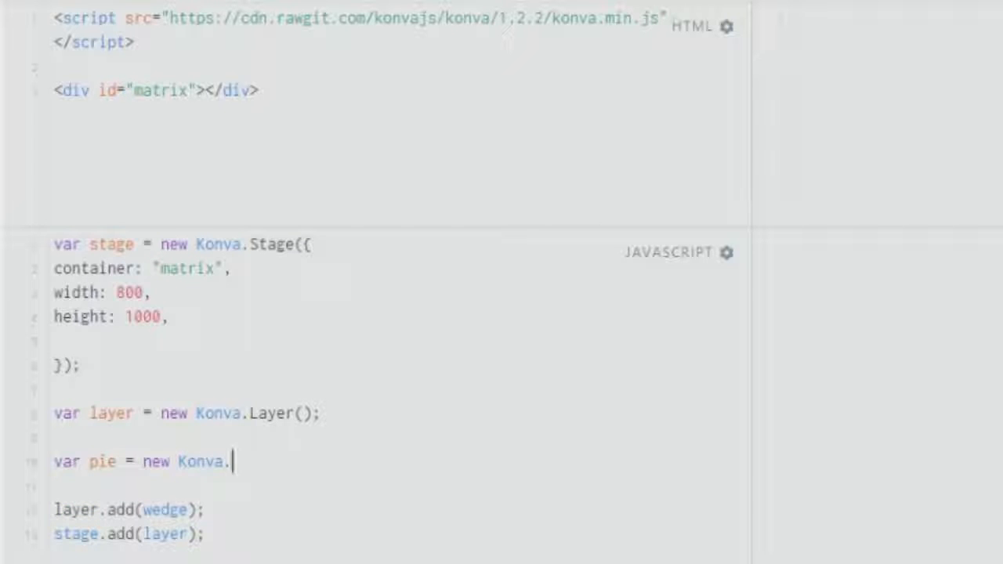
pyautogui.write('Wedge')
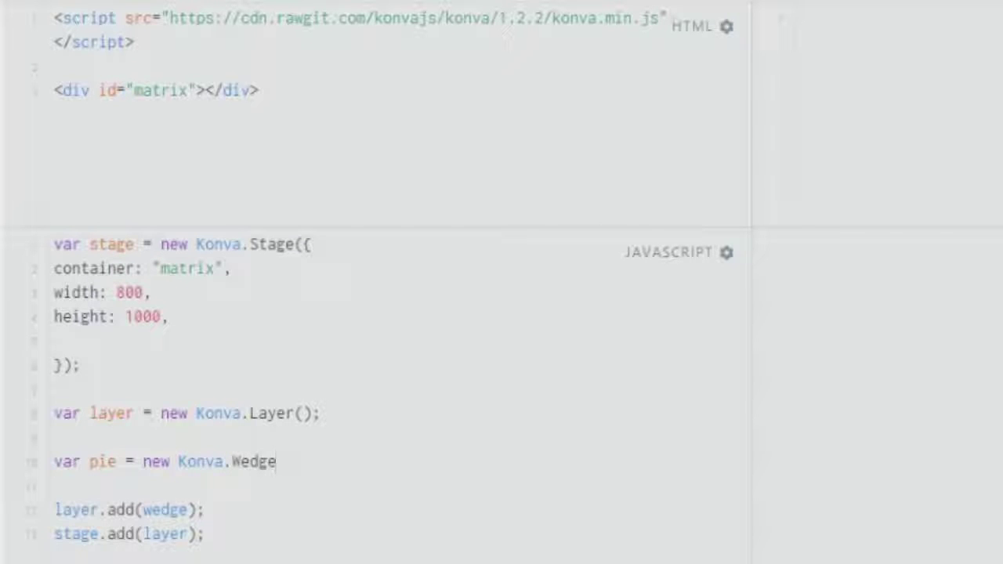
pyautogui.write('()')
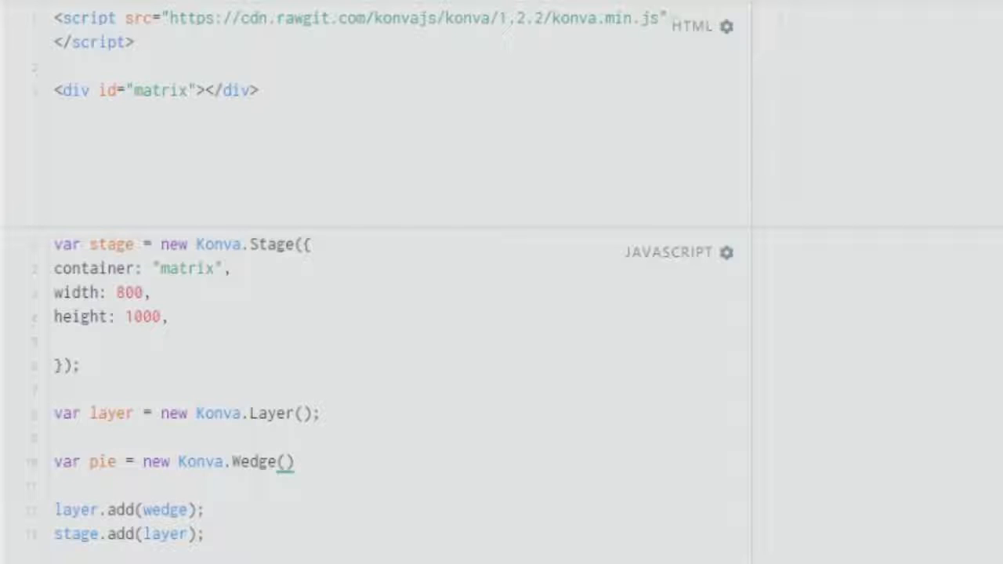
pyautogui.write('{')
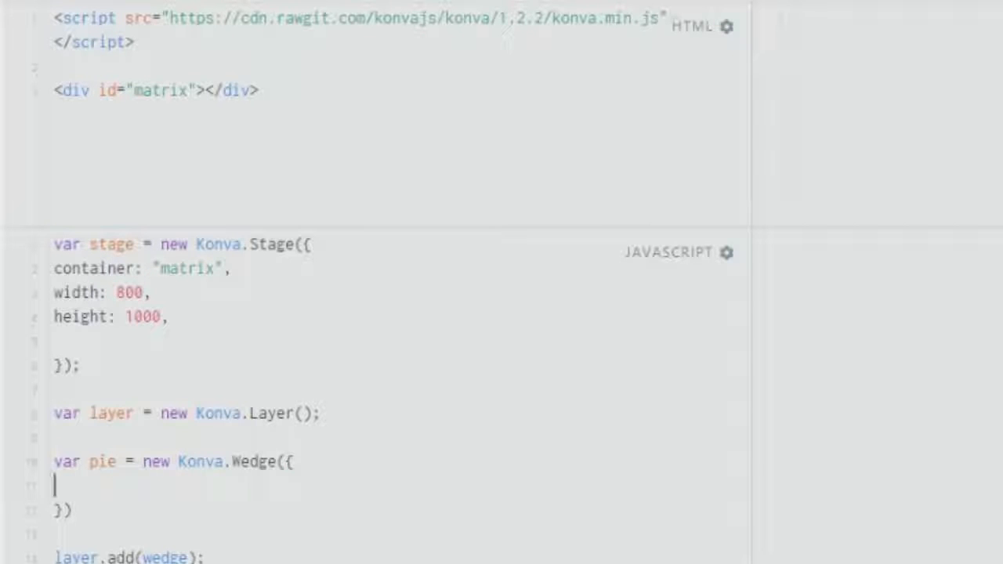
# Add x: 30 and y: 20 to the Wedge config
pyautogui.write('x')
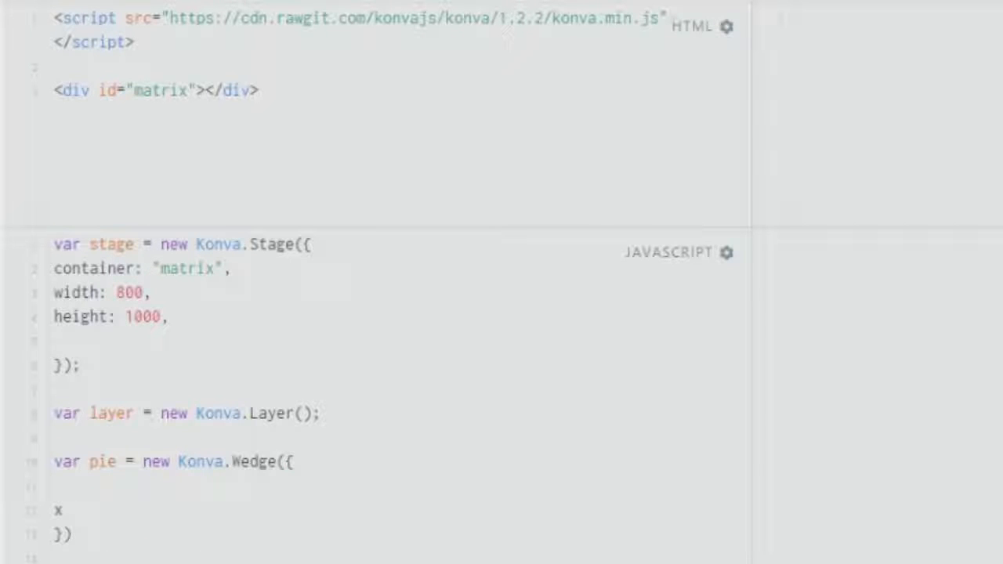
pyautogui.write(':')
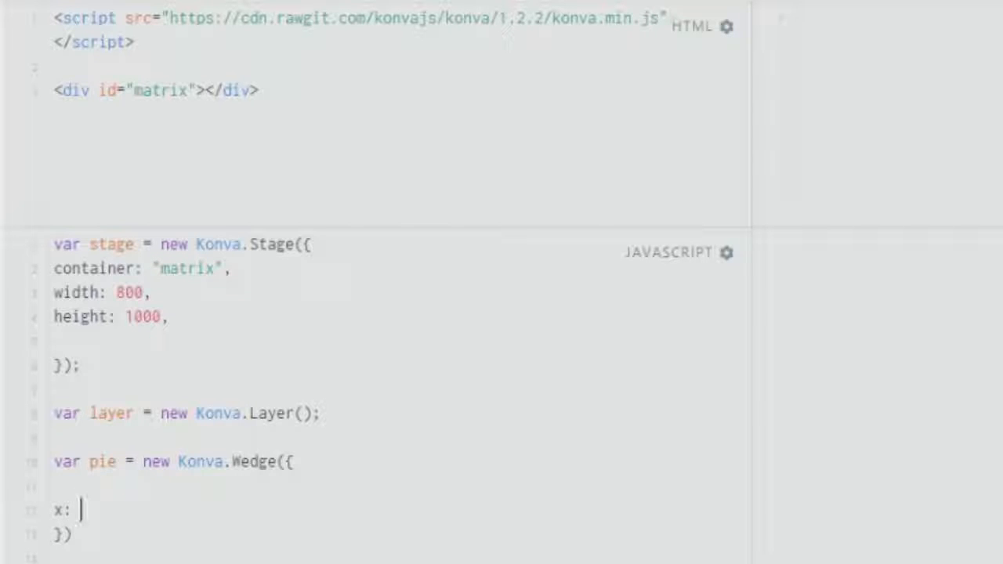
pyautogui.write('30')
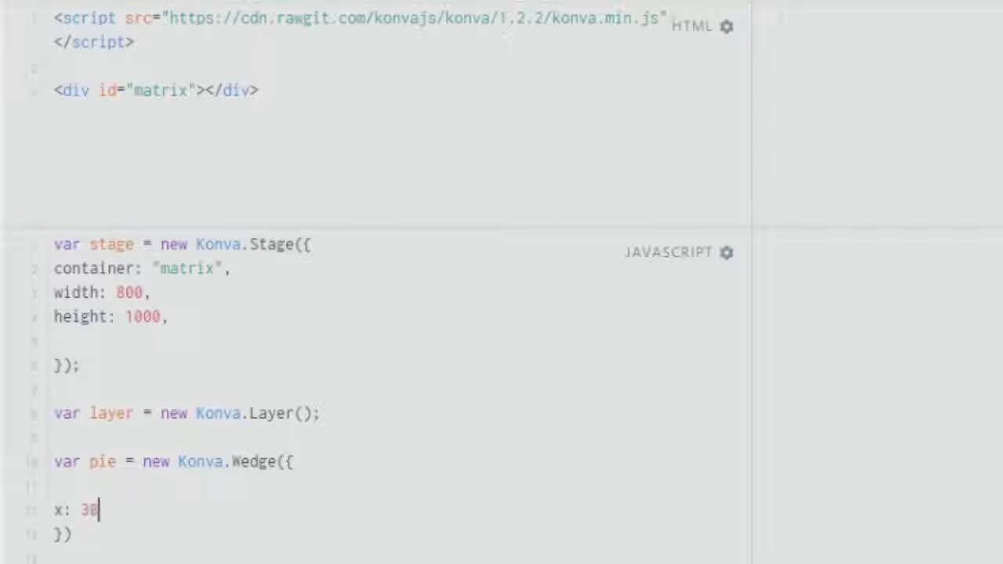
pyautogui.write(',')
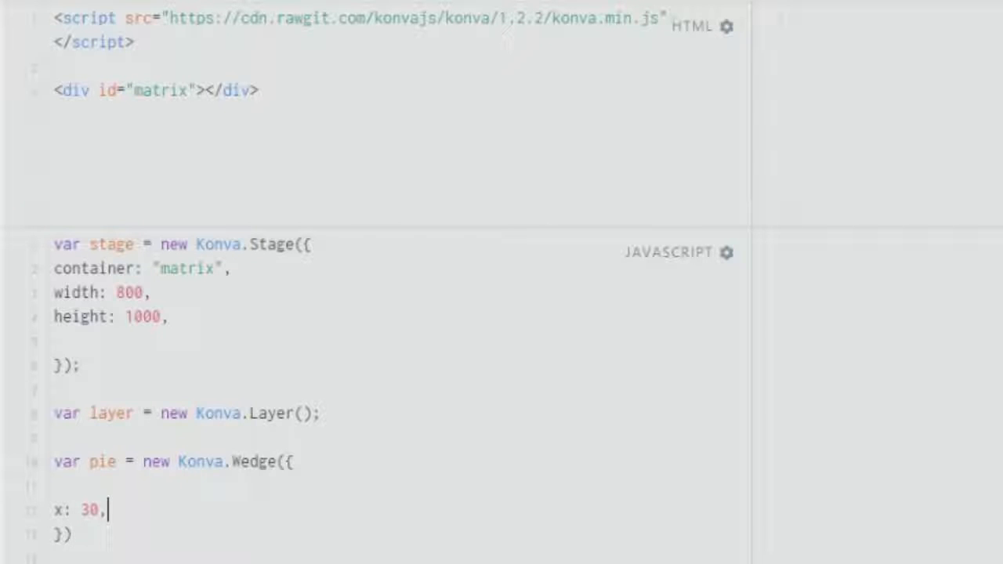
pyautogui.write('y')
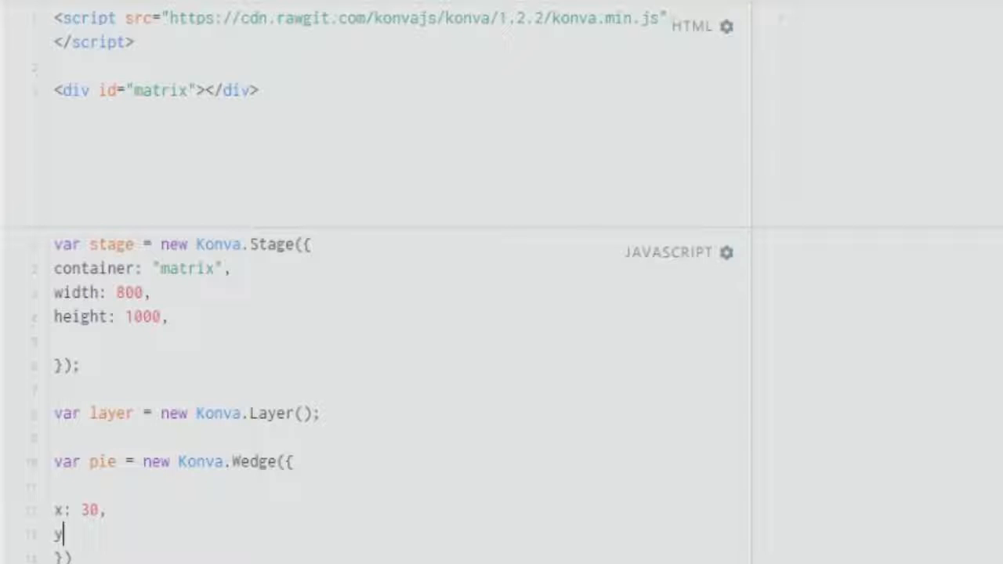
pyautogui.write(': 20,')
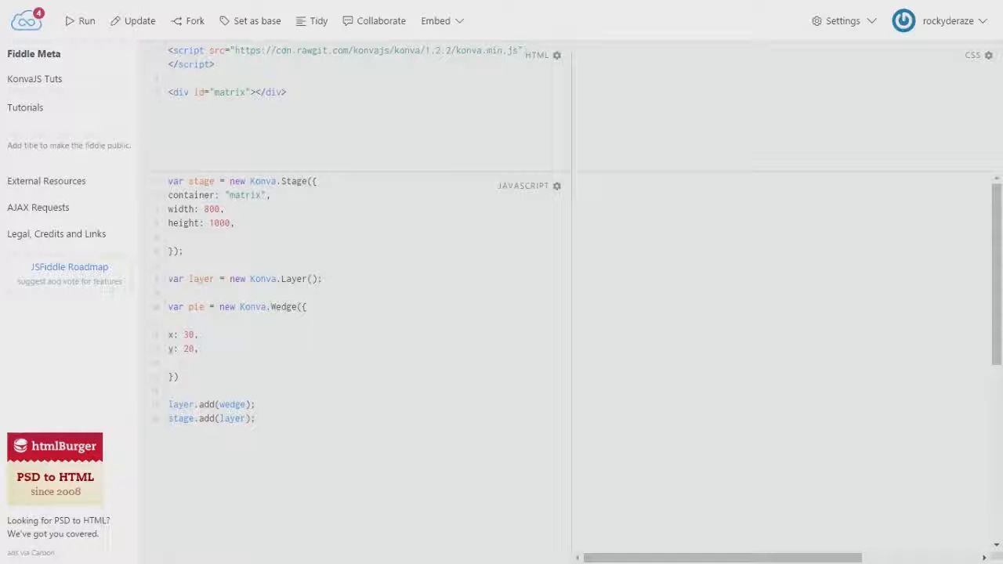
# Give the wedge angle: 50 and radius: 100
pyautogui.write('an')
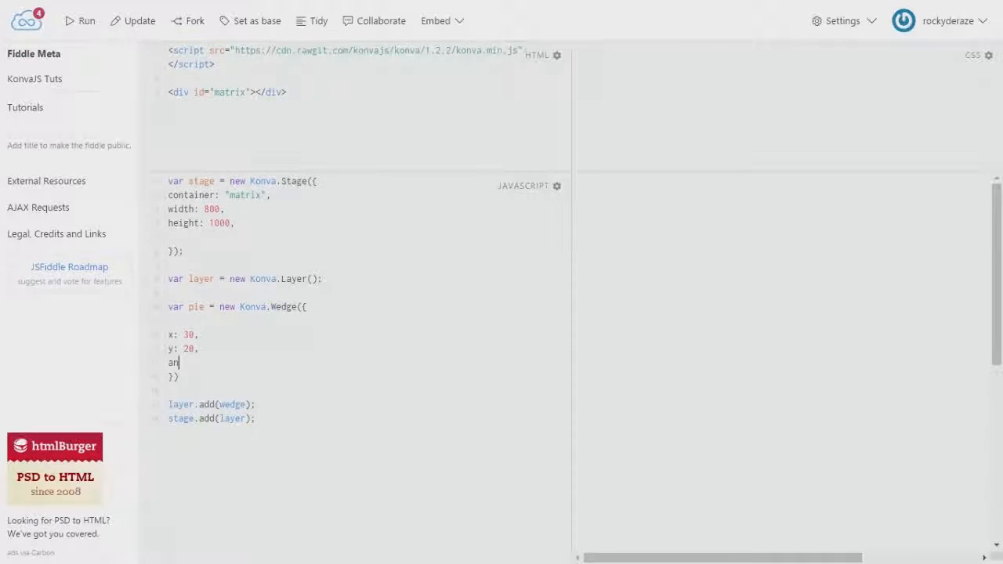
pyautogui.write('gle:')
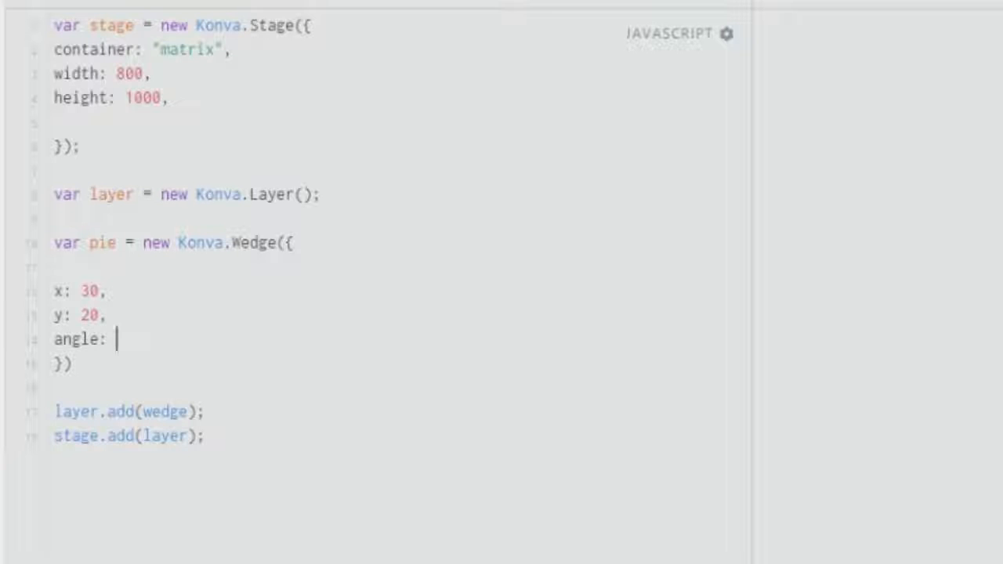
pyautogui.write('r')
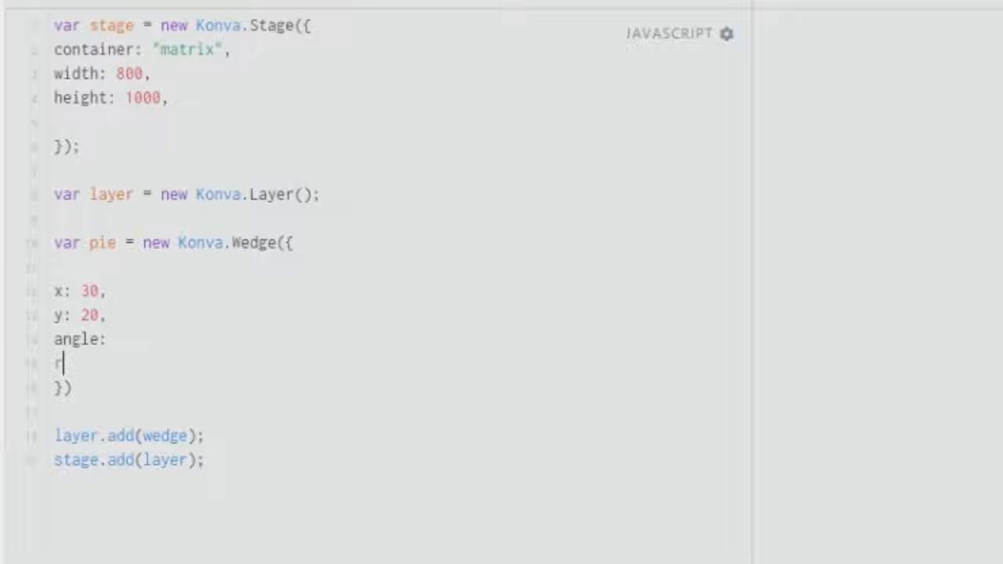
pyautogui.write('adius:')
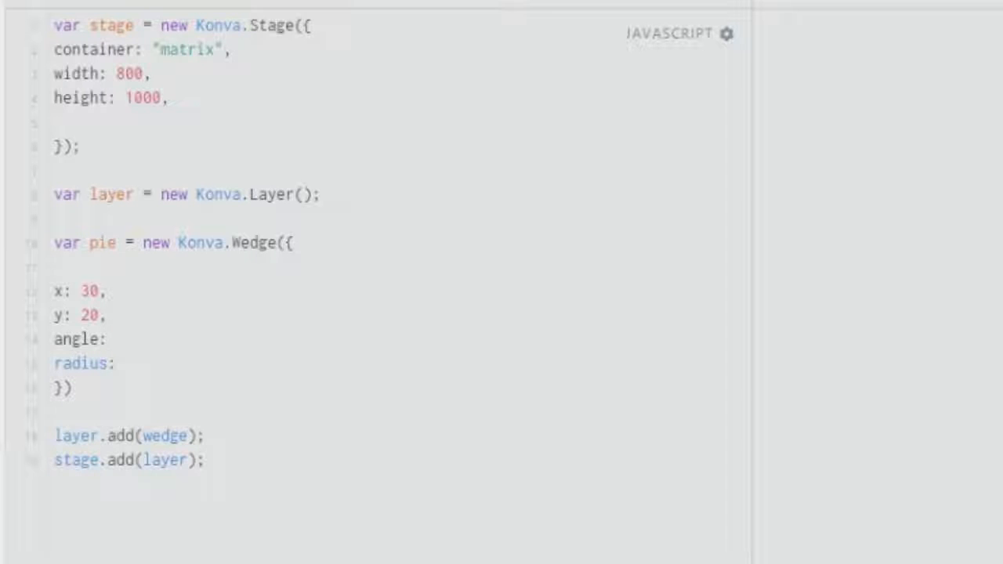
pyautogui.write('50')
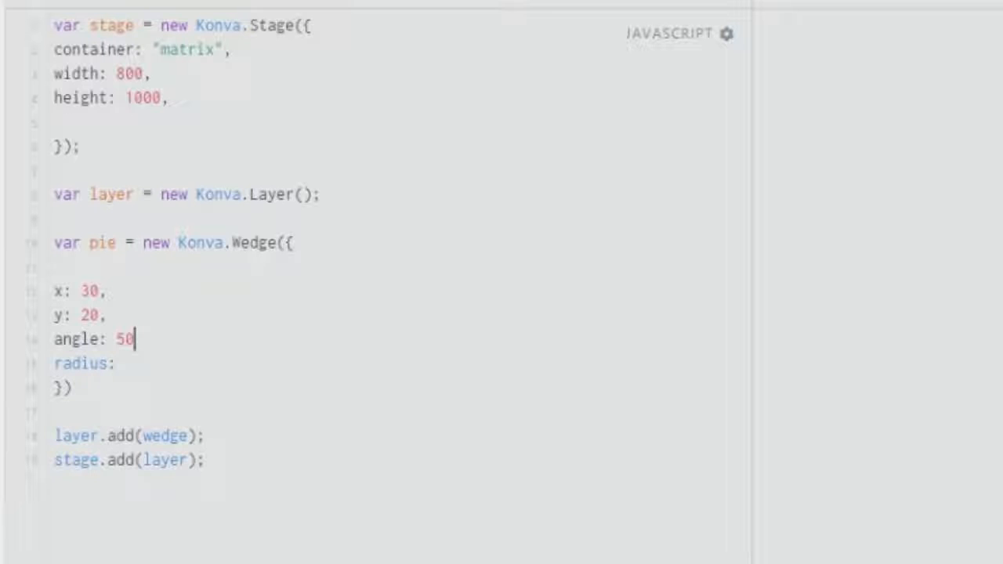
pyautogui.write(',')
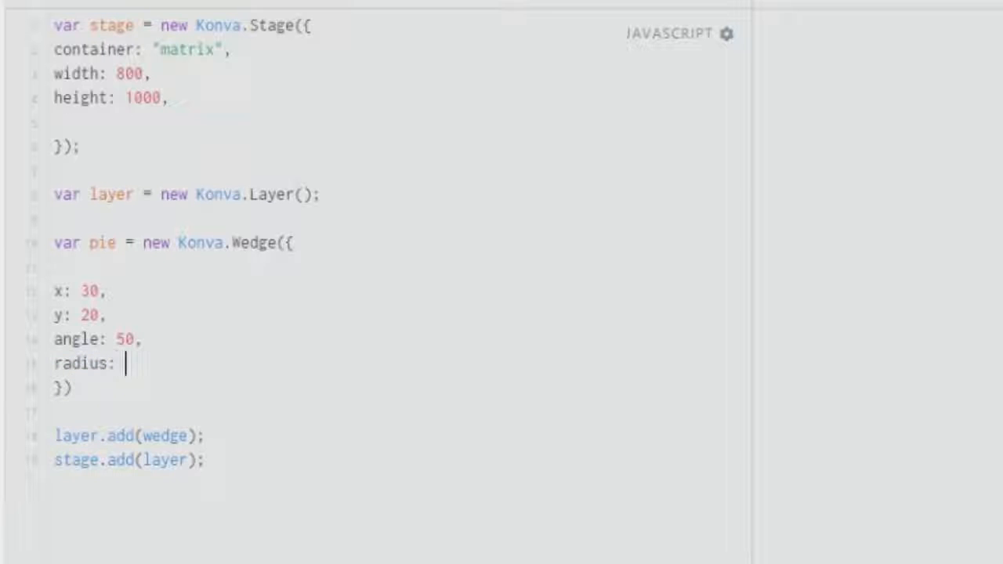
pyautogui.write('100')
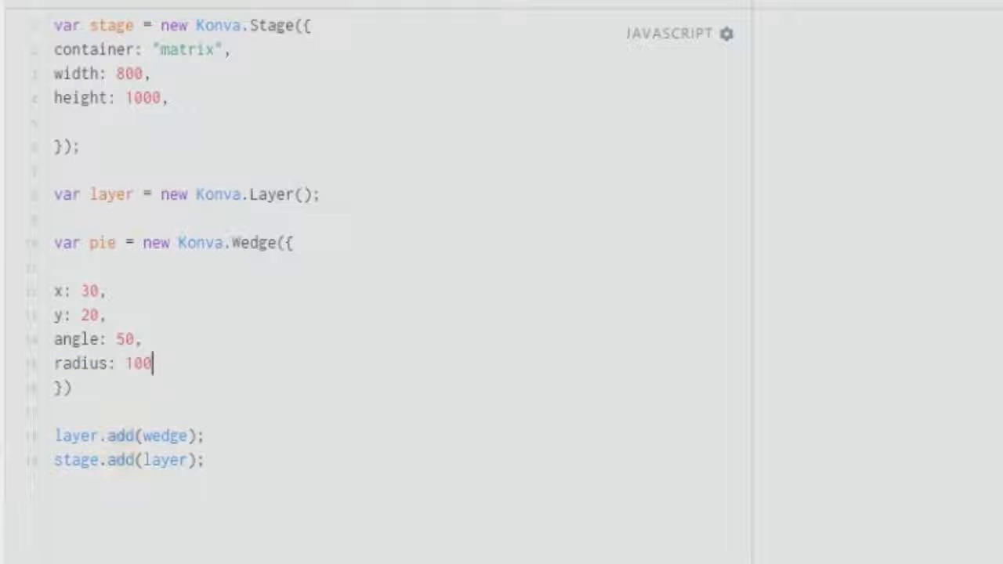
pyautogui.write(',')
pyautogui.write('fill:')
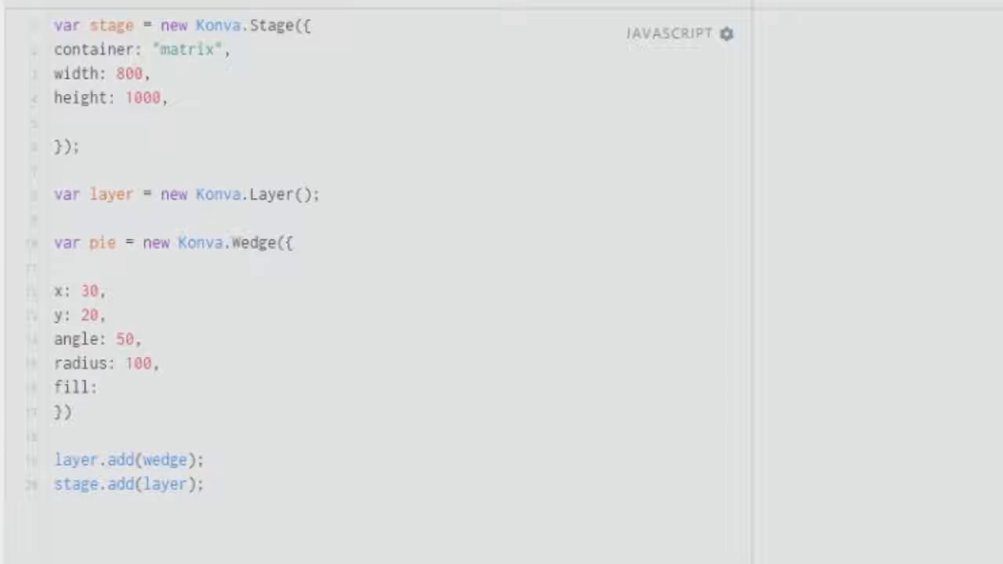
# Set the fill to '#e00' and change the layer to add pie
pyautogui.write("'#")
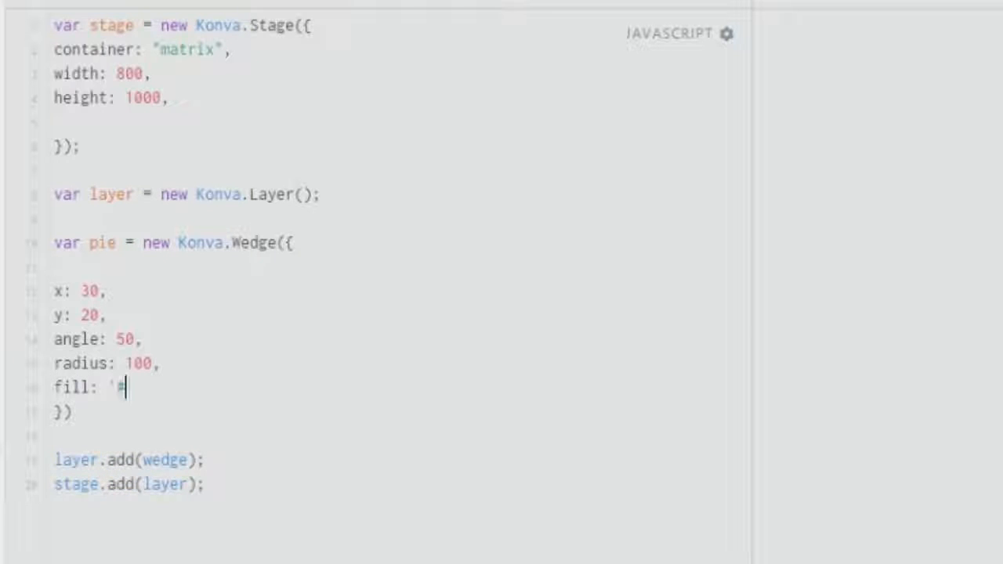
pyautogui.write('e00')
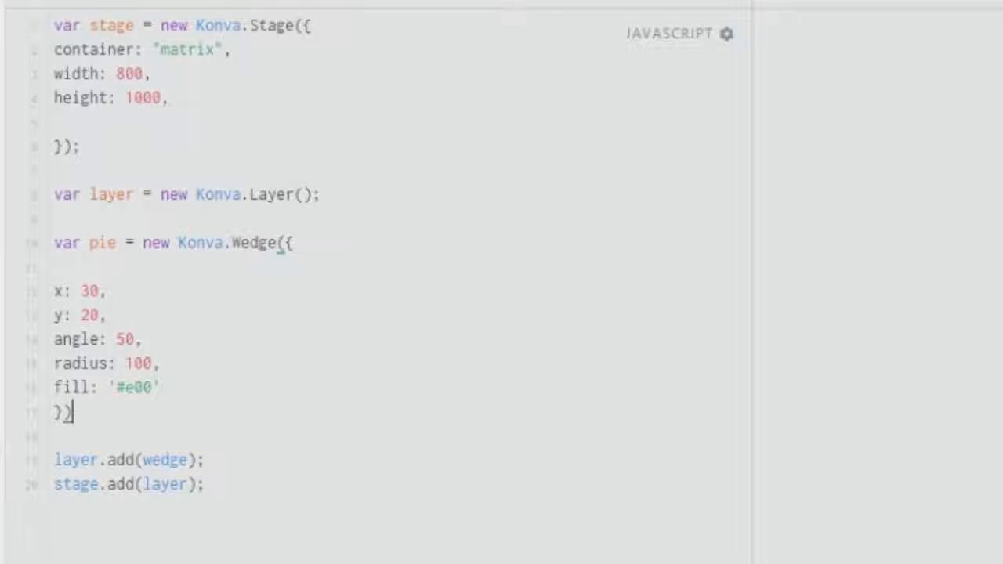
pyautogui.write('pie')
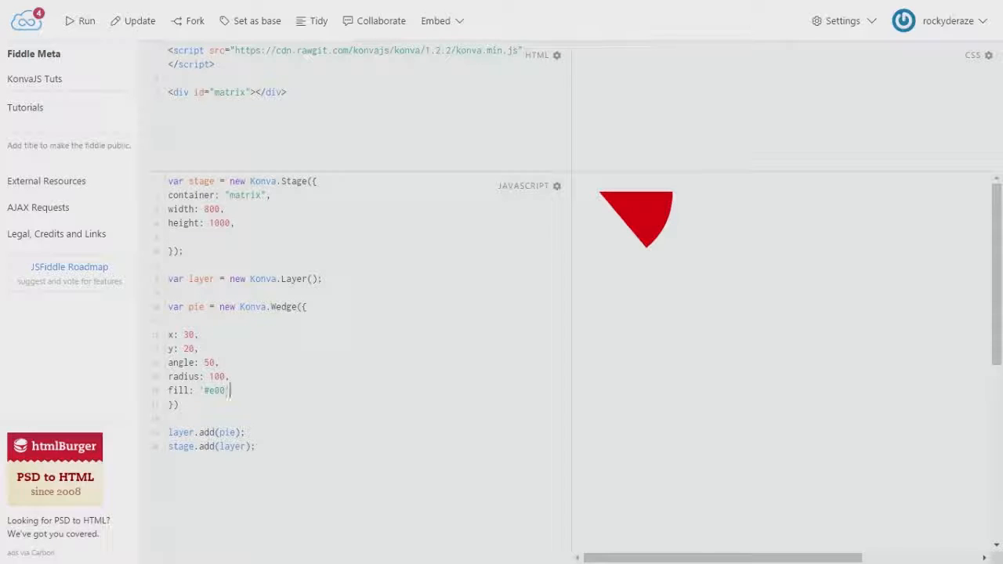
# Change the wedge's y value to 200 so the red wedge renders lower
pyautogui.doubleClick(227, 431)
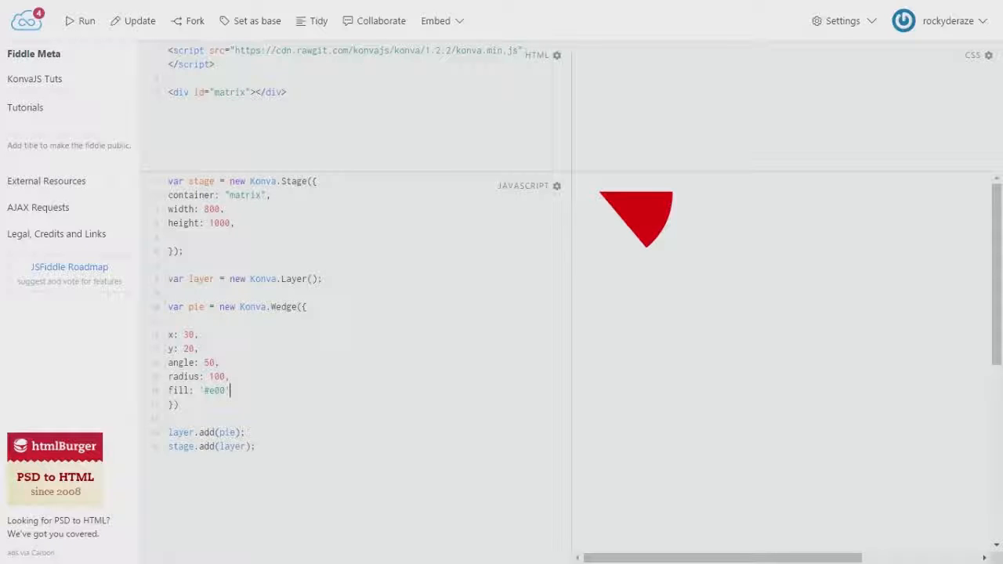
pyautogui.write('0')
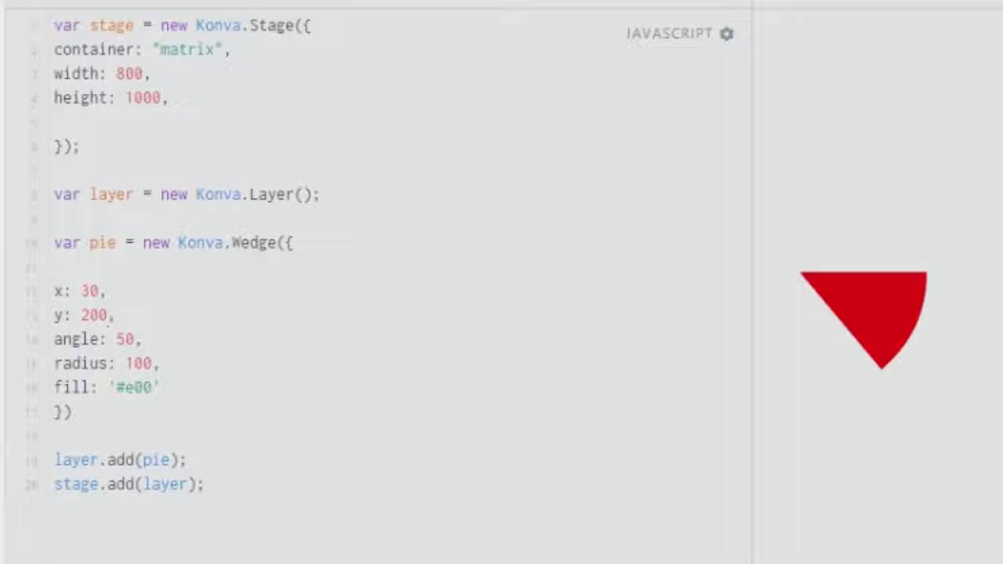
# Update the wedge to x 130, y 80, radius 300 and angle 100
pyautogui.press('BackSpace')
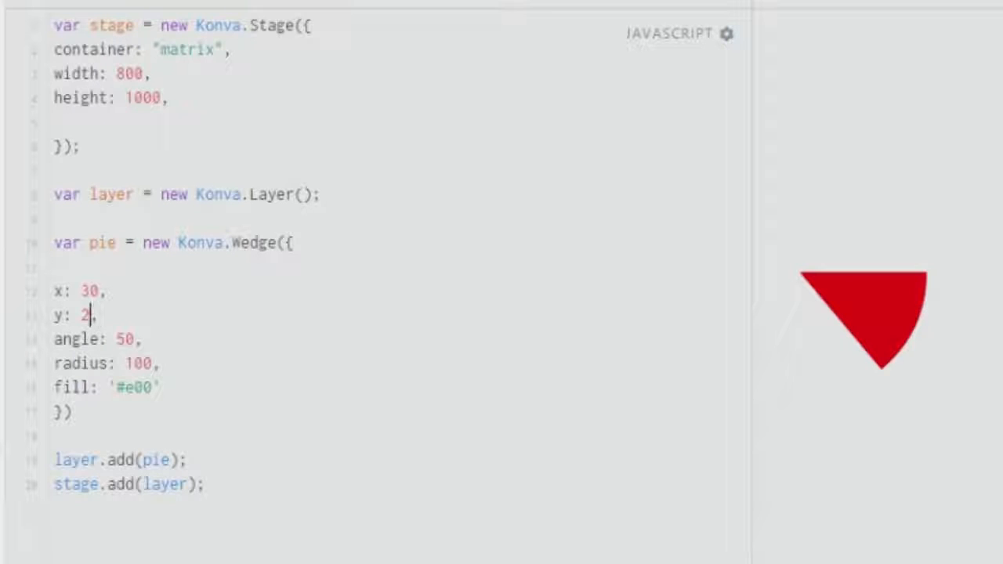
pyautogui.press('Backspace')
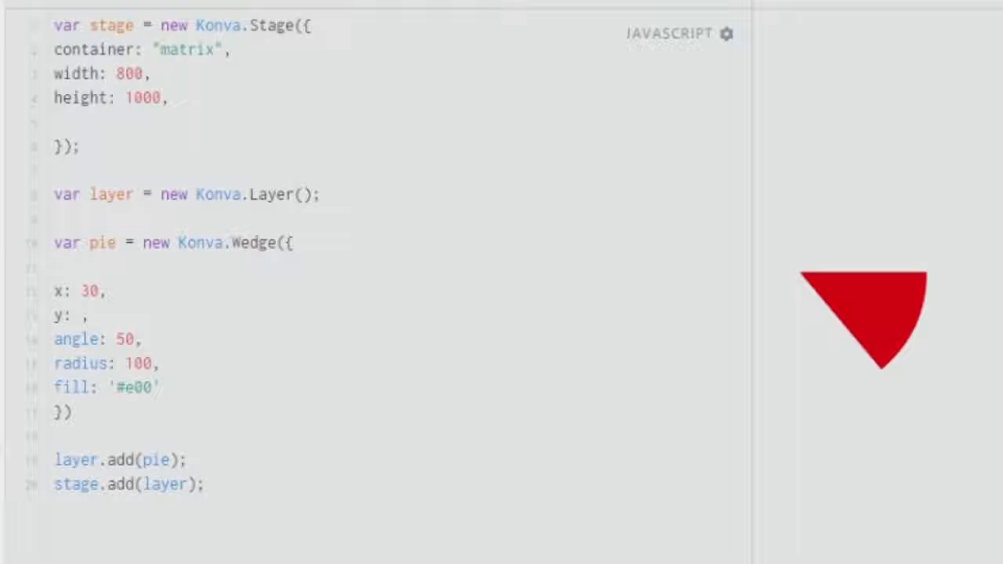
pyautogui.write('80')
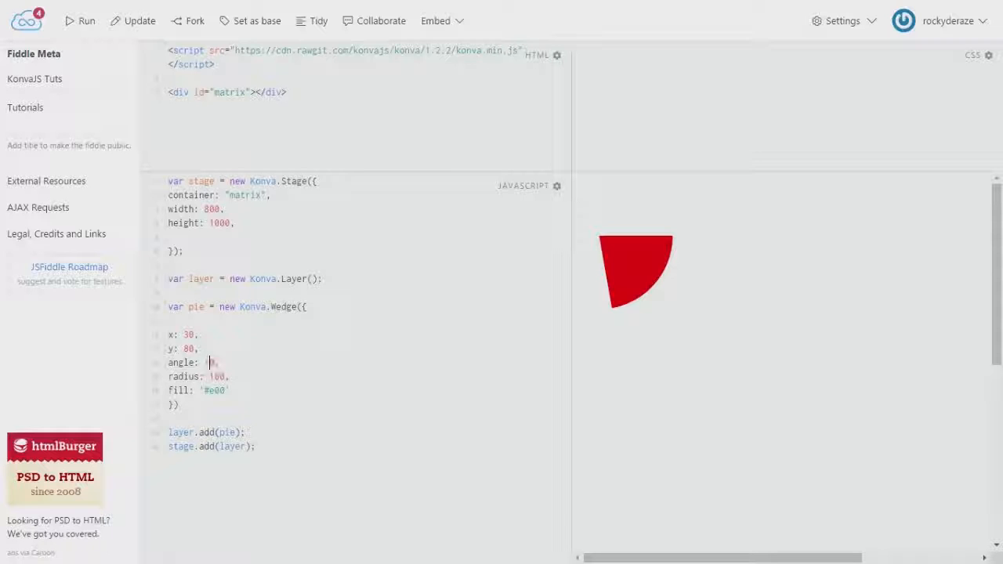
pyautogui.write('19')
pyautogui.click(184, 335)
pyautogui.write('1')
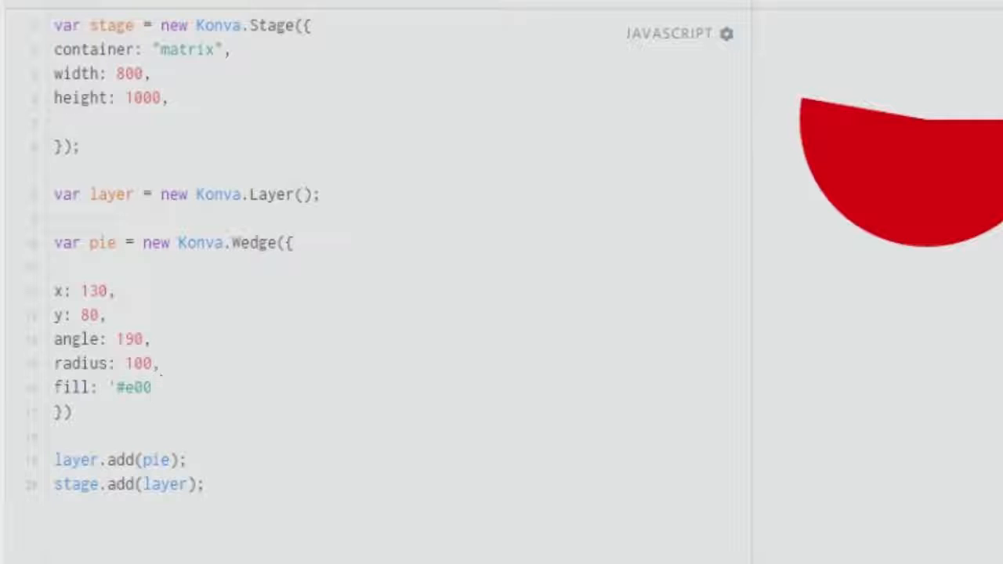
pyautogui.click(156, 387)
pyautogui.write('3')
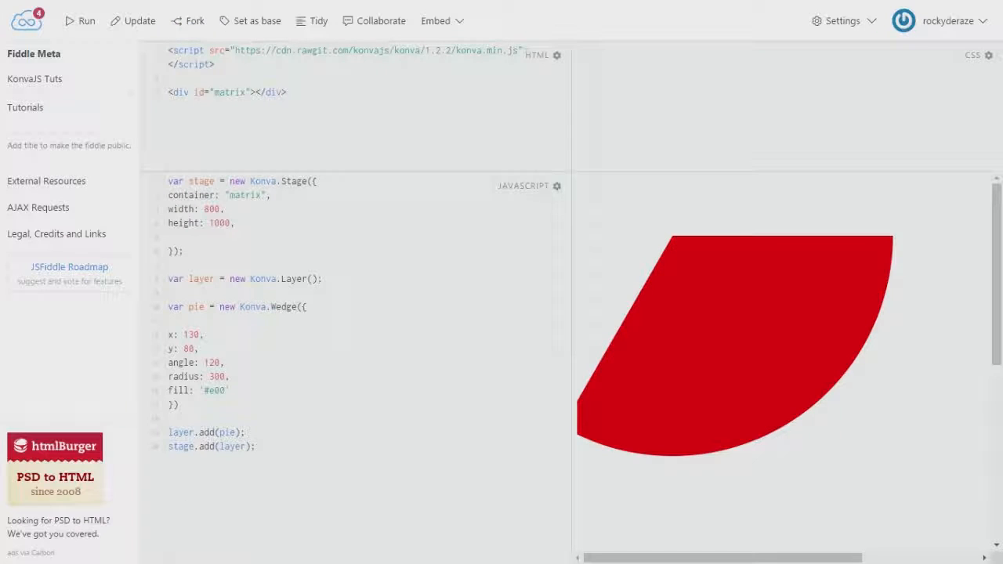
pyautogui.click(229, 376)
pyautogui.write('0')
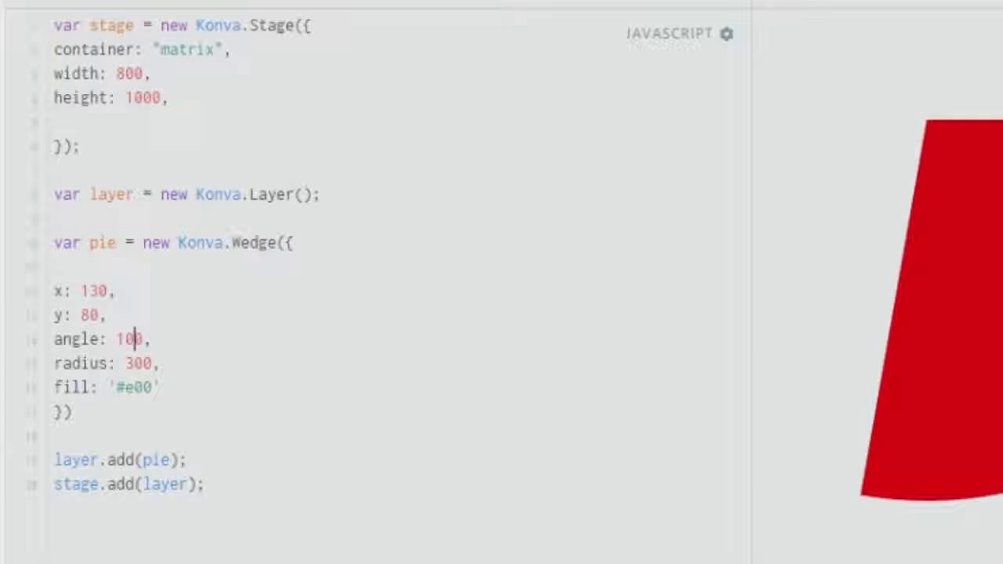
# Add stroke: '#ee1' and strokeWidth: 10 to the Wedge config
pyautogui.write('ss')
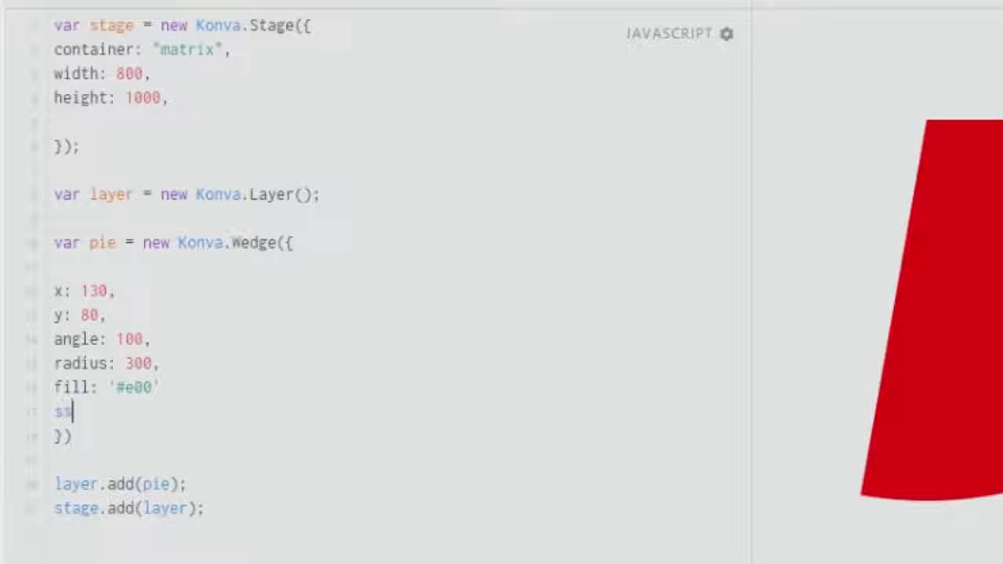
pyautogui.write("troke: '#e01")
pyautogui.write('strokeWi')
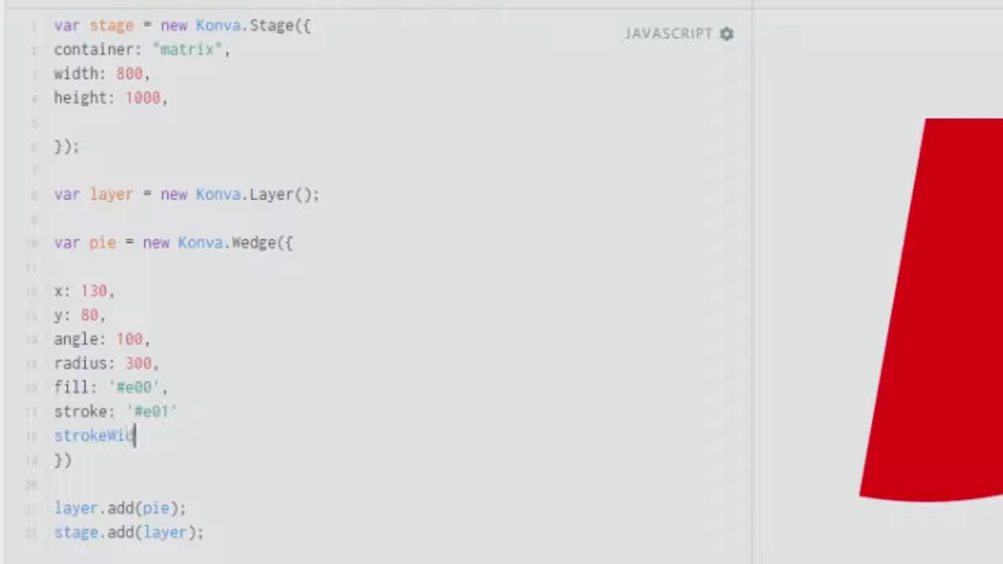
pyautogui.write('th:')
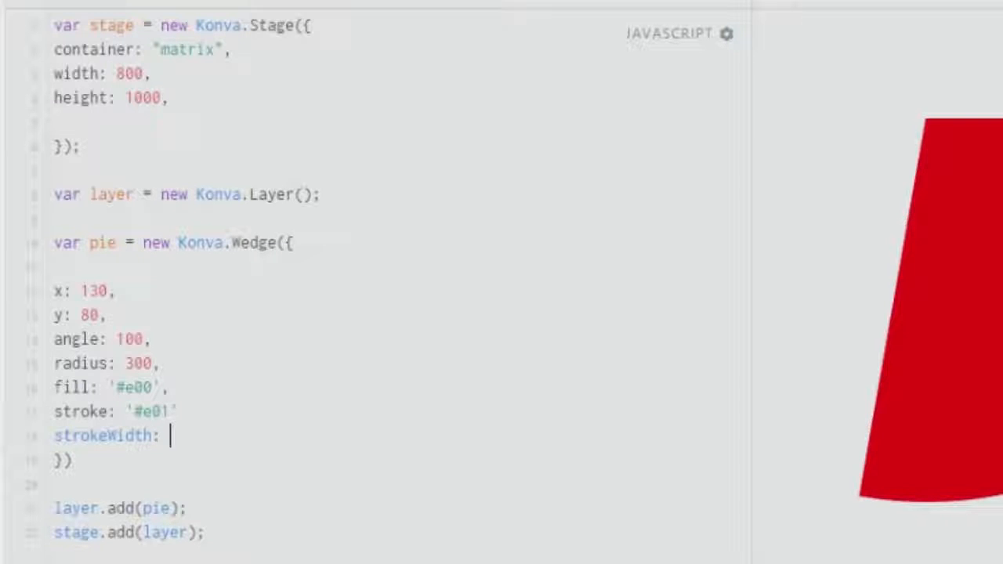
pyautogui.write('10')
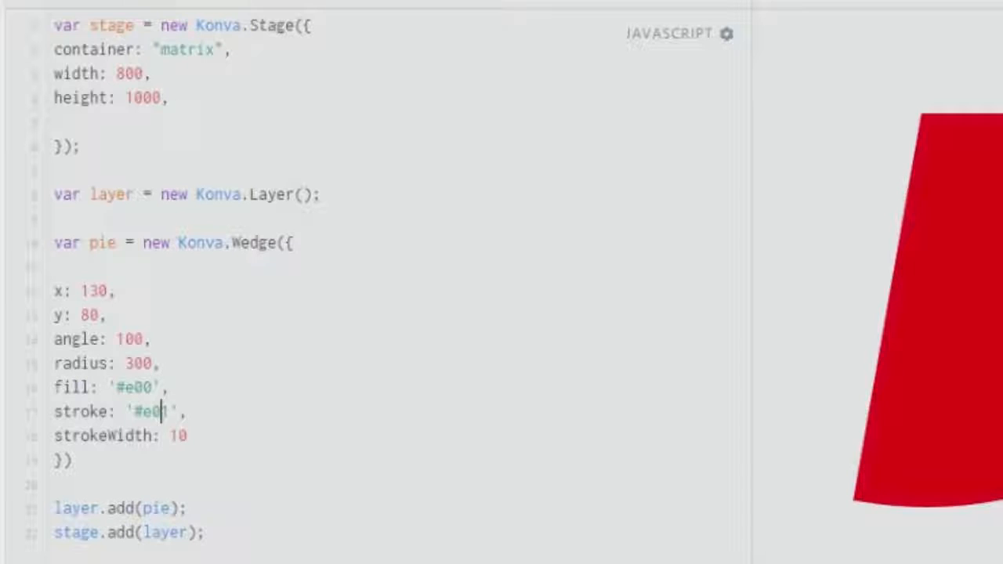
pyautogui.press('Backspace')
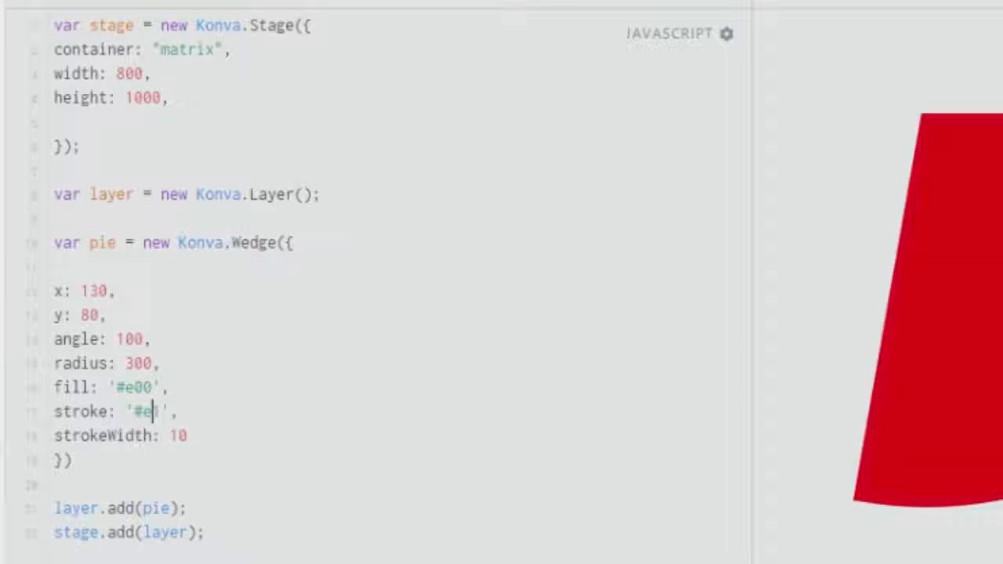
pyautogui.write('e1')
pyautogui.click(121, 435)
pyautogui.write(',')
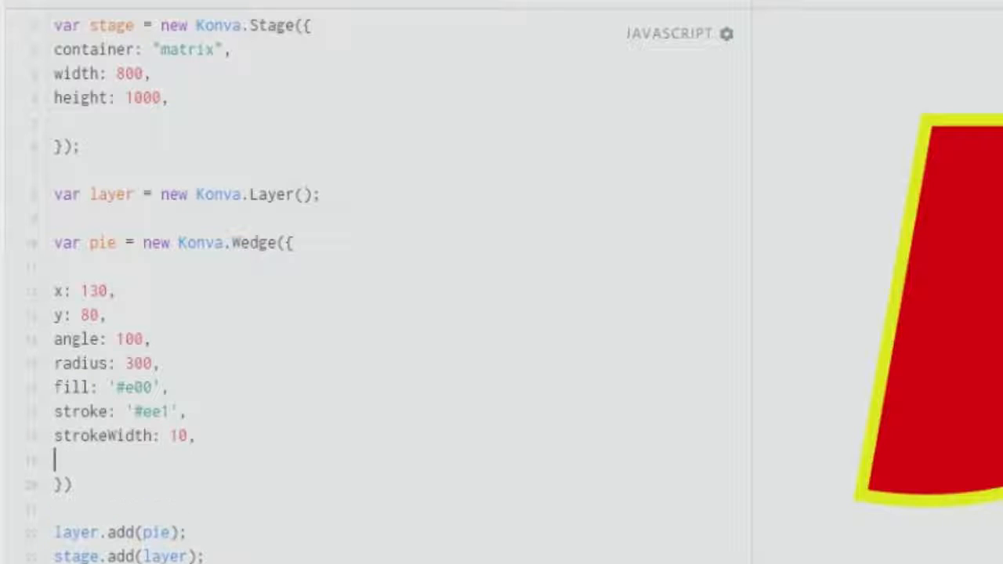
# Add shadowOffsetX: 10 to the wedge
pyautogui.write('shado')
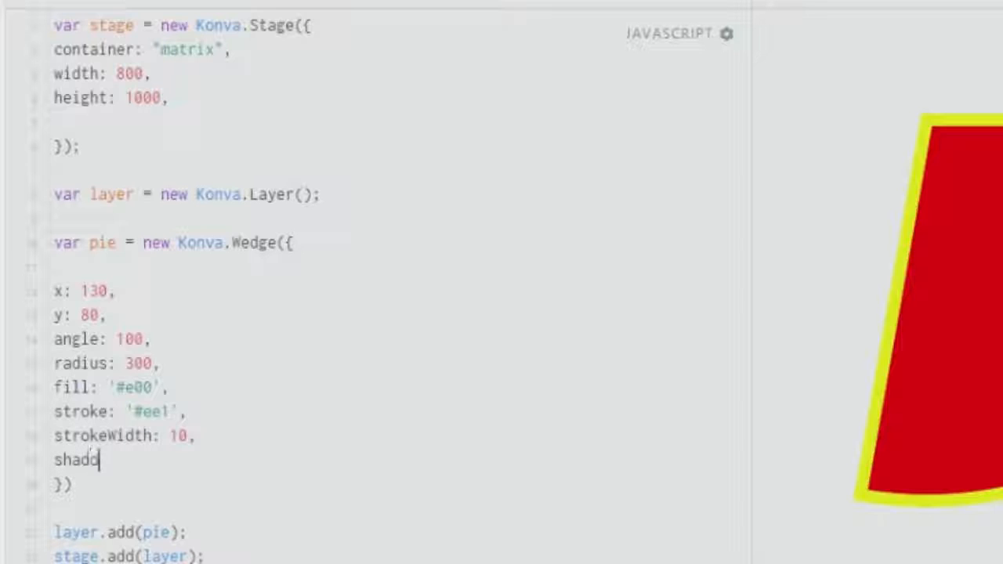
pyautogui.write('wOffset: 1')
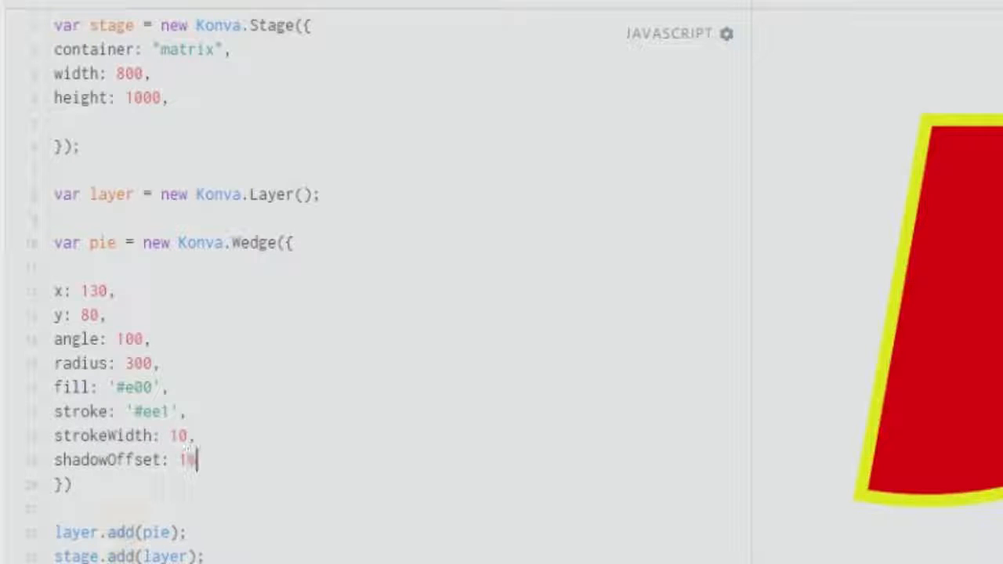
pyautogui.write('0,')
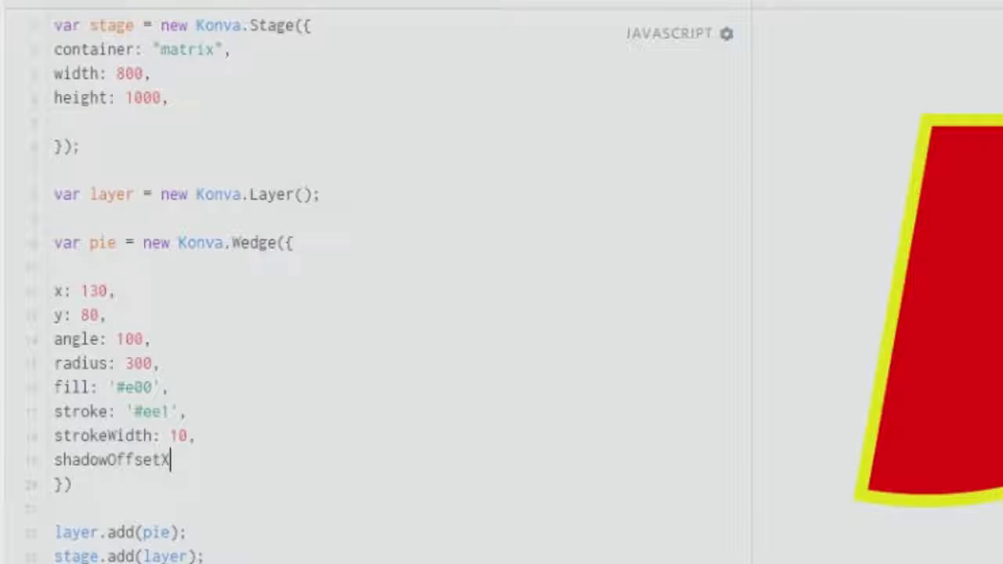
pyautogui.write(':')
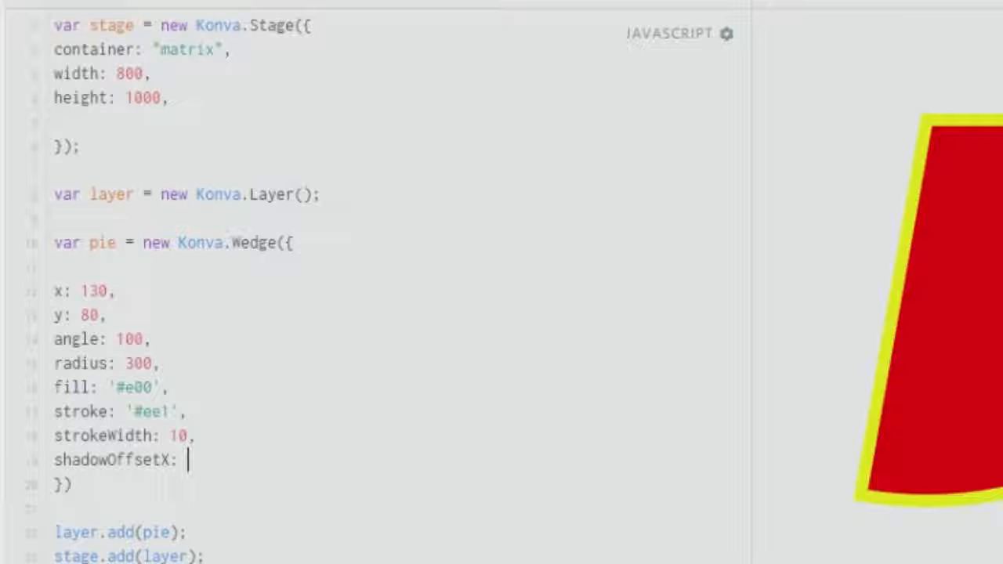
pyautogui.write('10,')
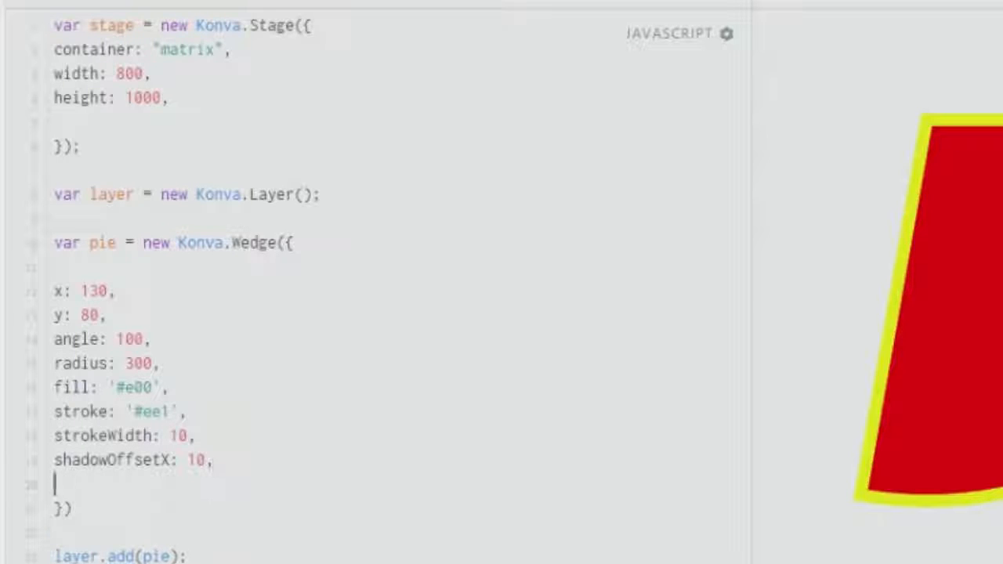
# Add shadowOffsetY: 20 and shadowBlur: 40 to the wedge
pyautogui.write('s')
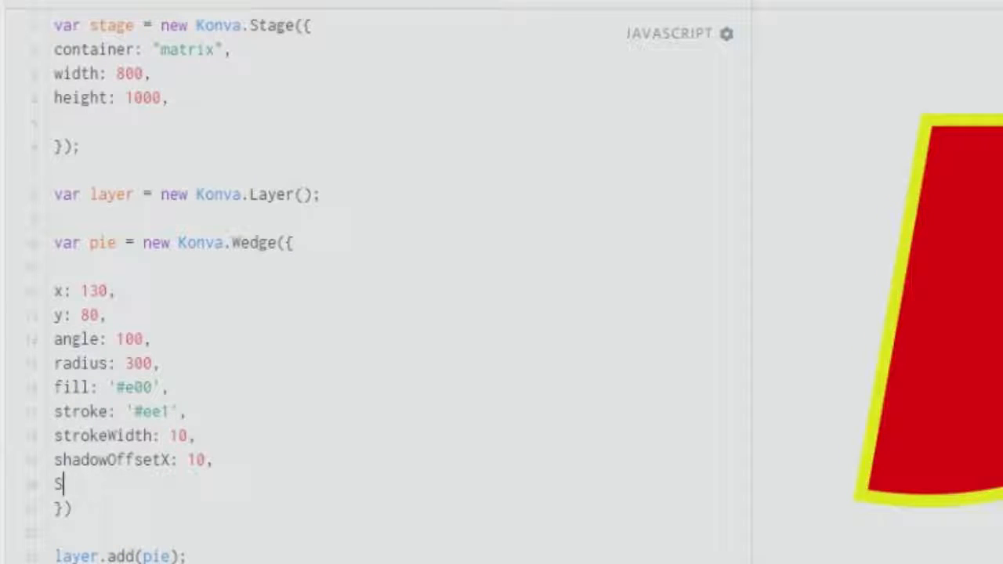
pyautogui.write('hadowO')
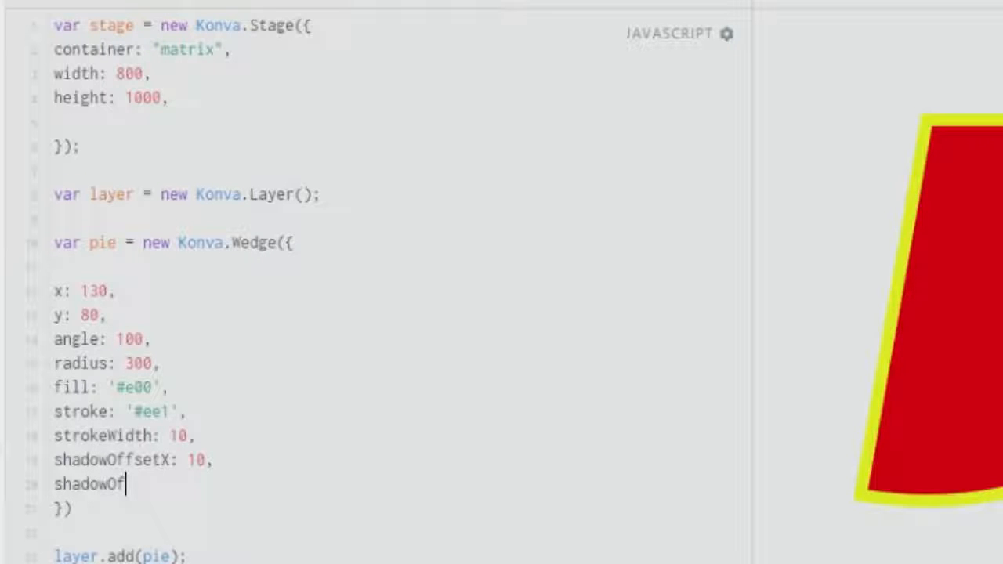
pyautogui.write('fsetY:')
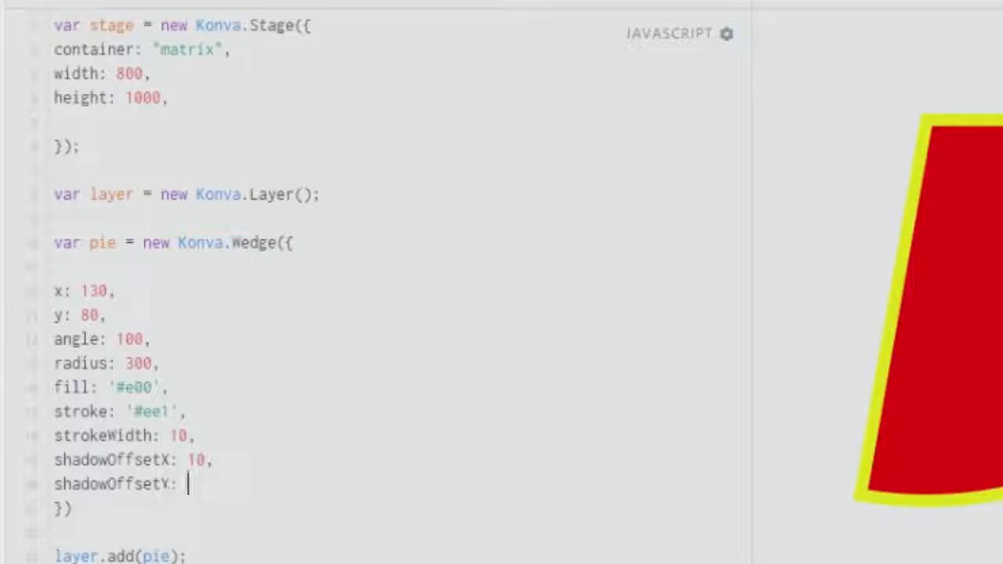
pyautogui.write('20,')
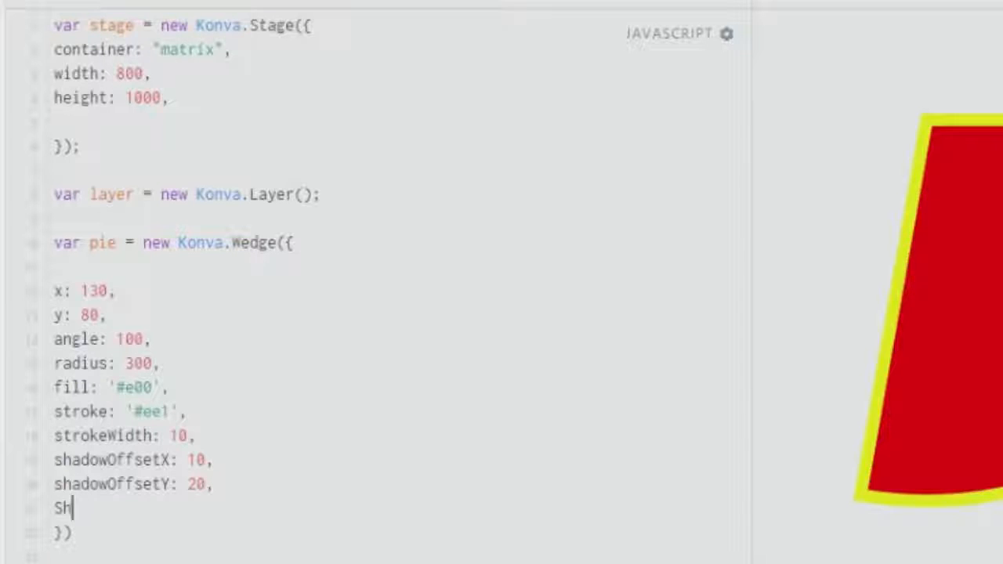
pyautogui.write('adowBlur:')
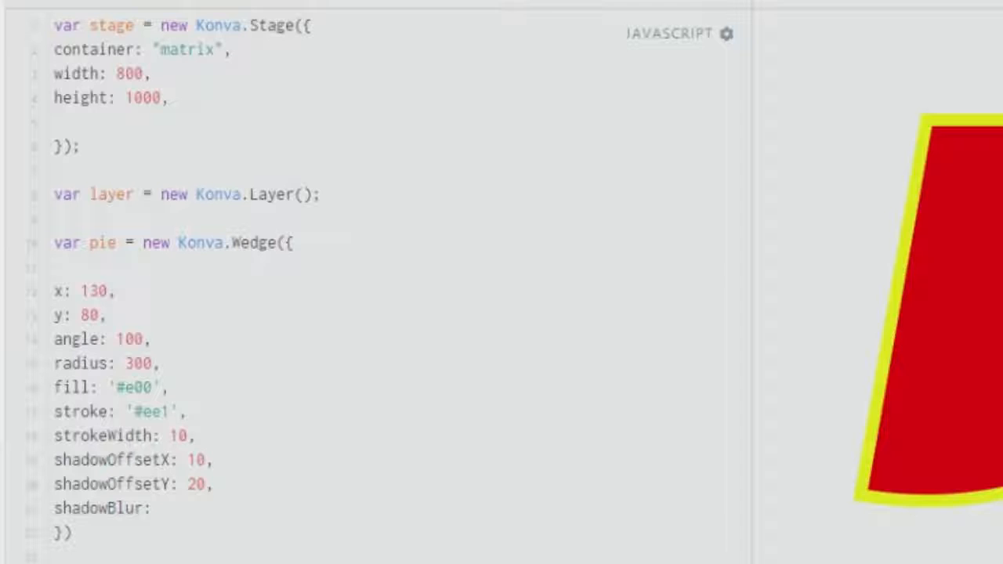
pyautogui.write('40')
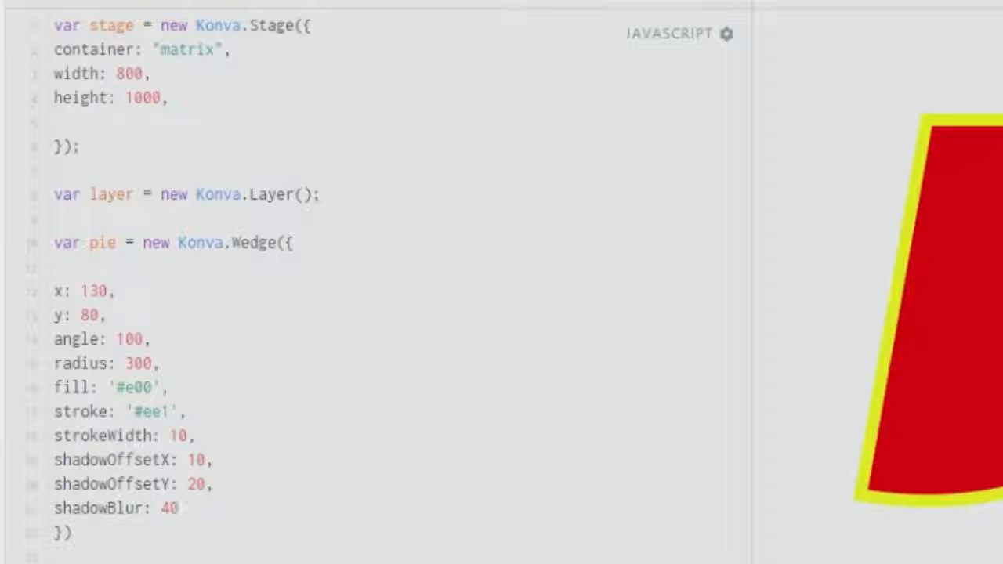